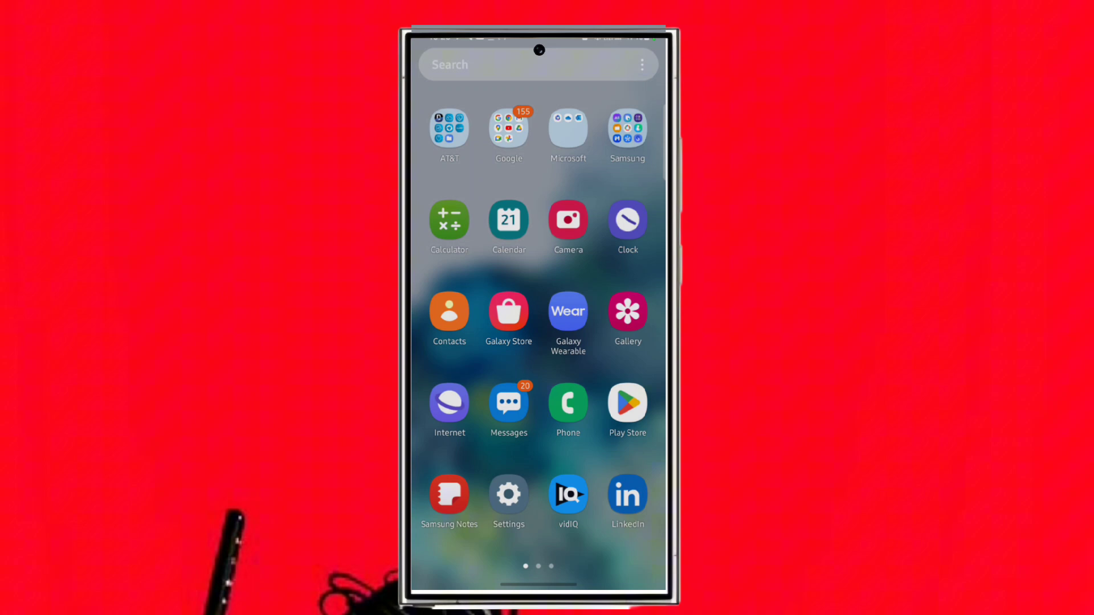
Step: Launch ZArchiver from the second page of the app drawer
{"action": "scroll", "scroll_direction": "left", "scroll_amount": 3}
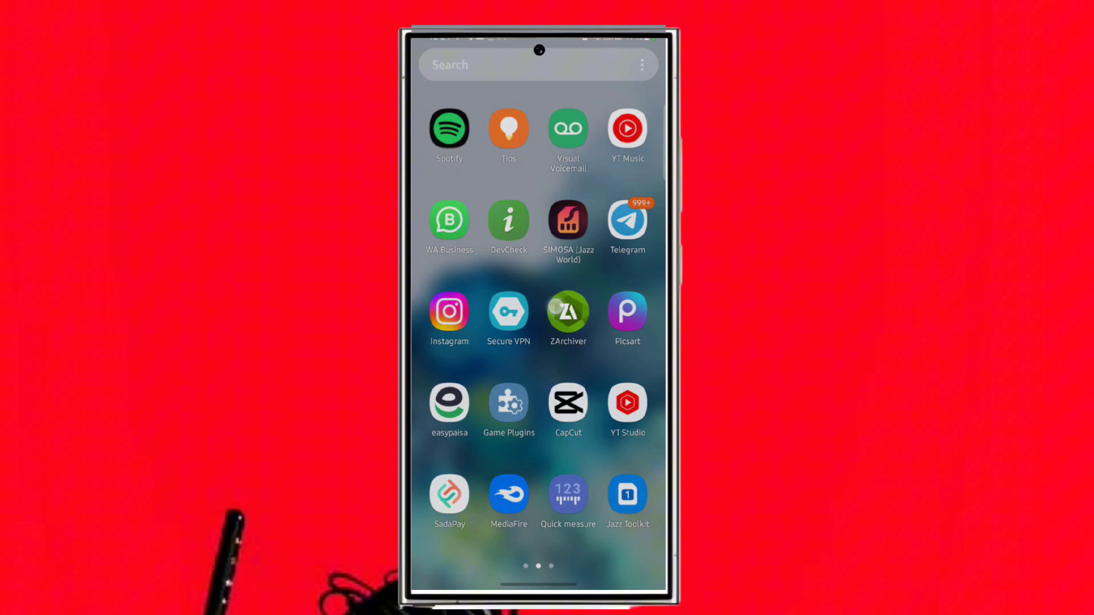
{"action": "left_click", "coordinate": [567, 312]}
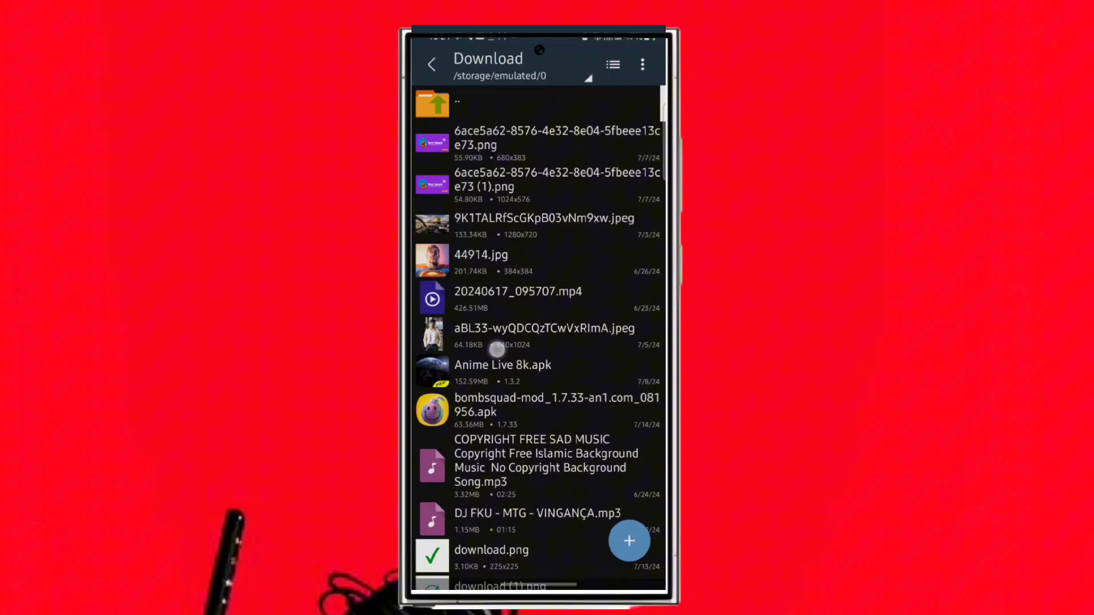
Step: Install the Game BoostX APK from the Download folder and launch the app
{"action": "scroll", "scroll_direction": "down", "scroll_amount": 3}
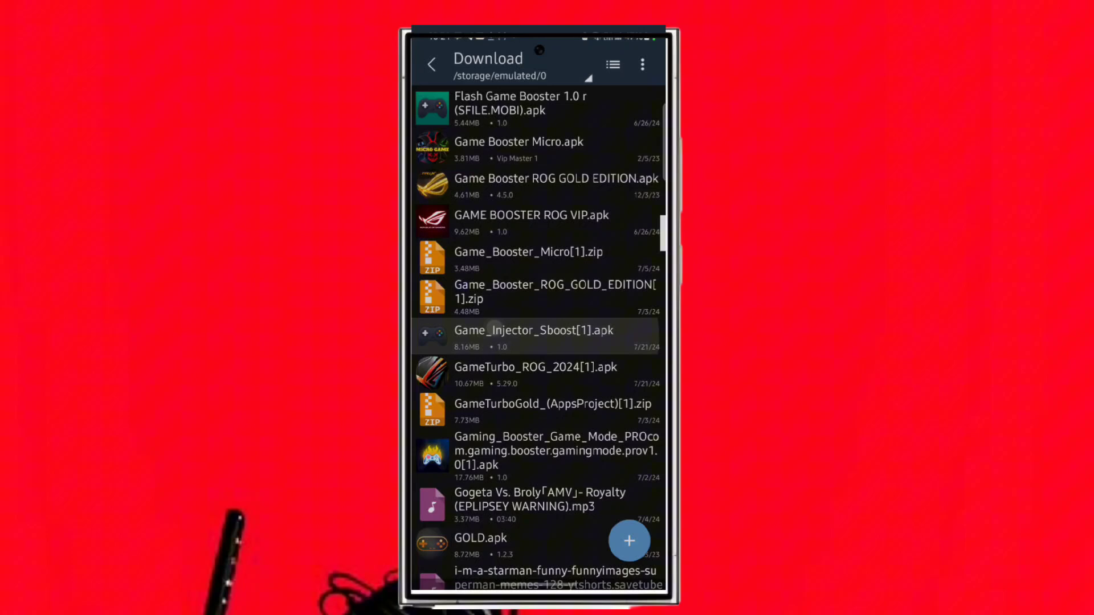
{"action": "left_click", "coordinate": [533, 330]}
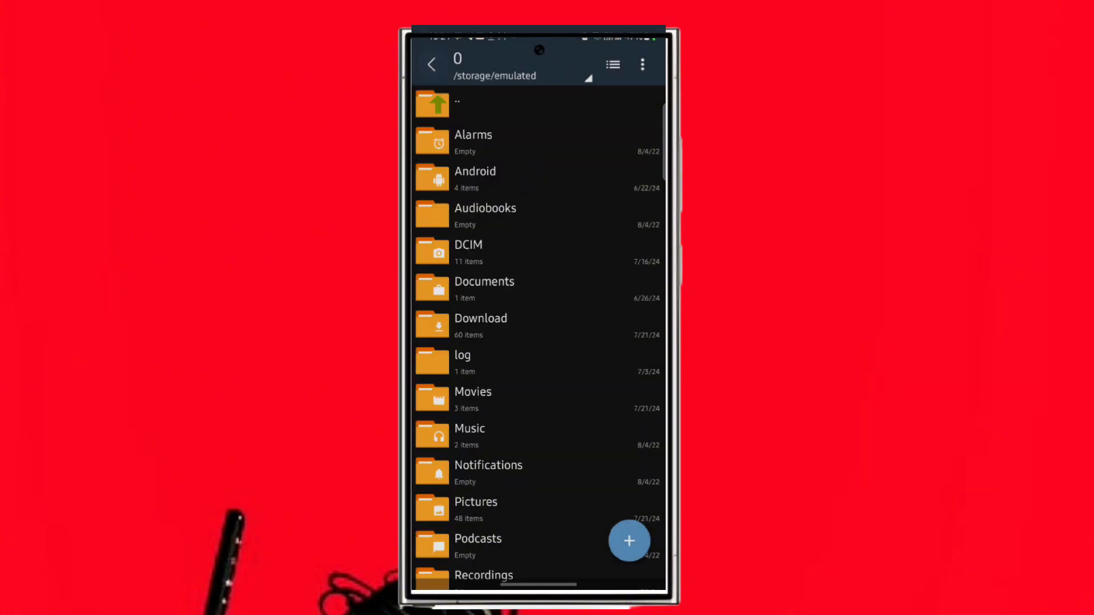
{"action": "scroll", "scroll_direction": "down", "scroll_amount": 3}
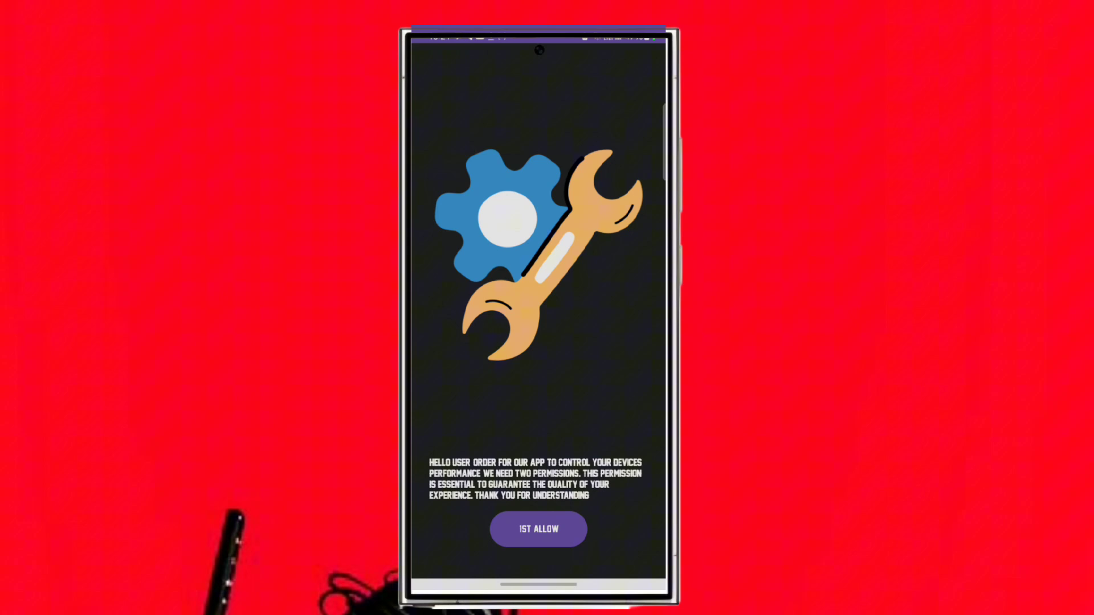
Step: Grant Game BoostX Do not disturb access
{"action": "left_click", "coordinate": [538, 529]}
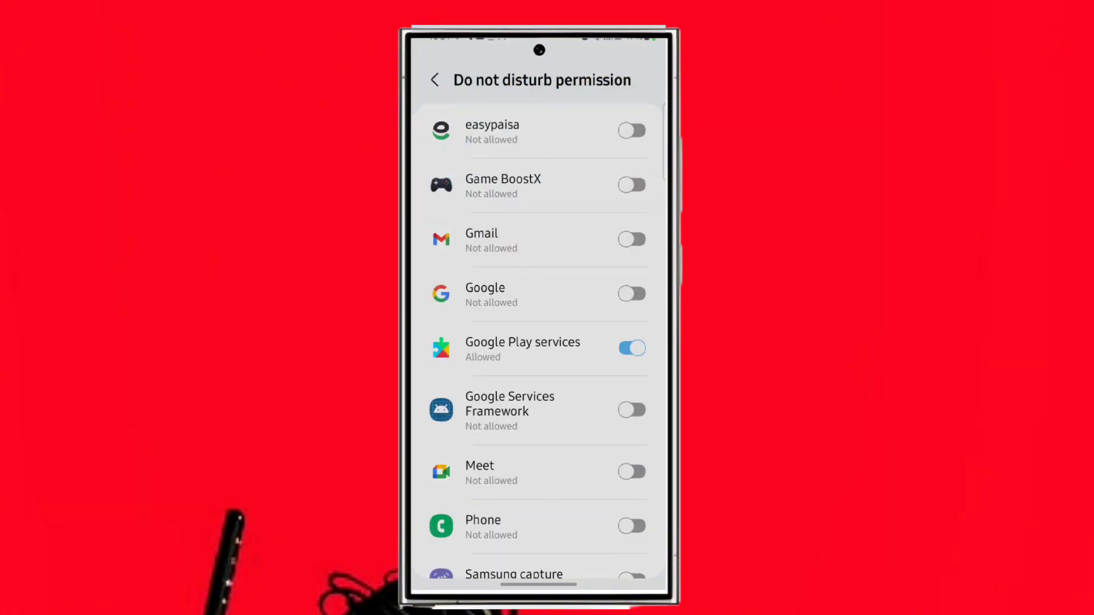
{"action": "left_click", "coordinate": [632, 184]}
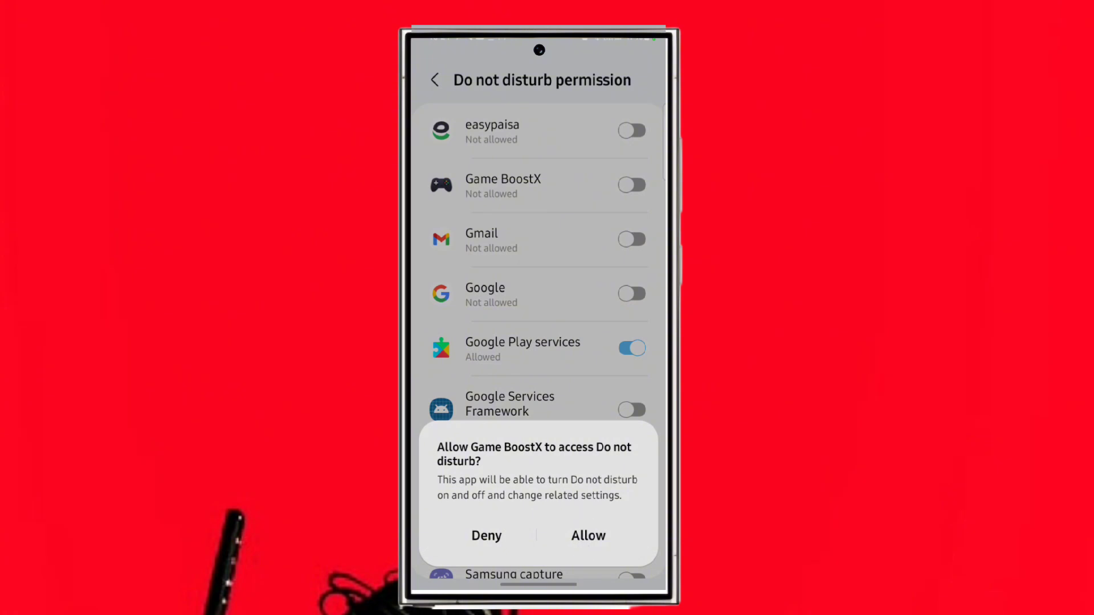
{"action": "left_click", "coordinate": [588, 536]}
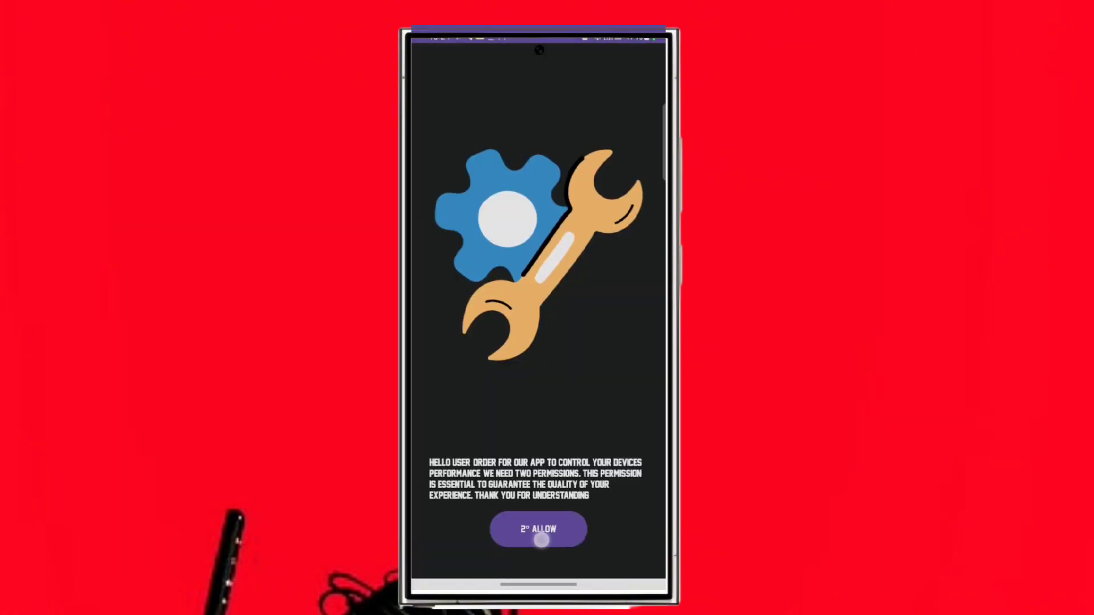
Step: Allow Game BoostX to change system settings and continue to the dashboard
{"action": "left_click", "coordinate": [538, 529]}
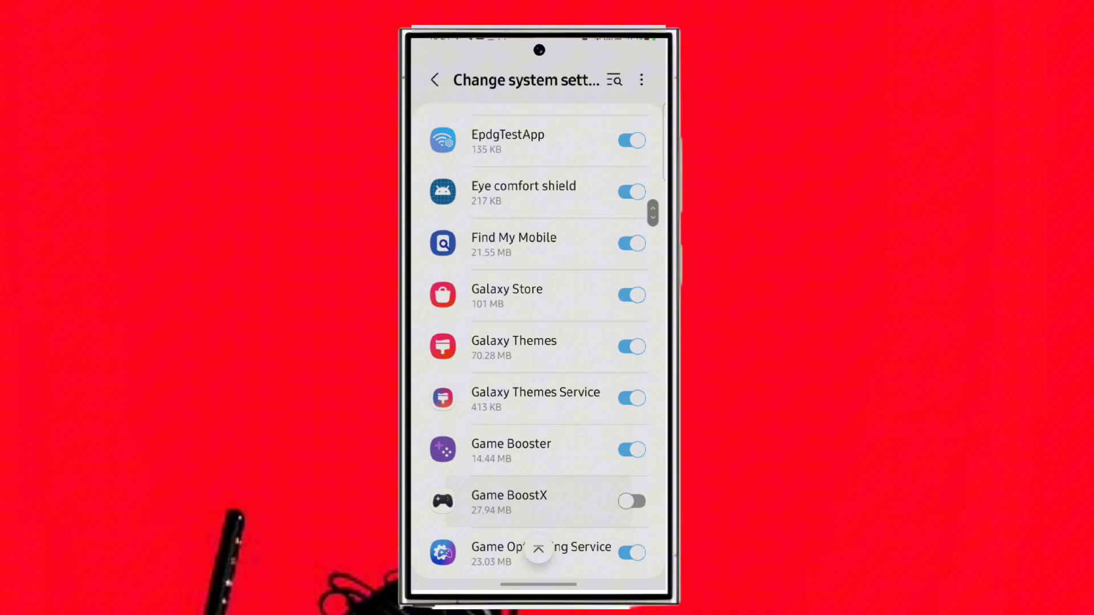
{"action": "left_click", "coordinate": [632, 500]}
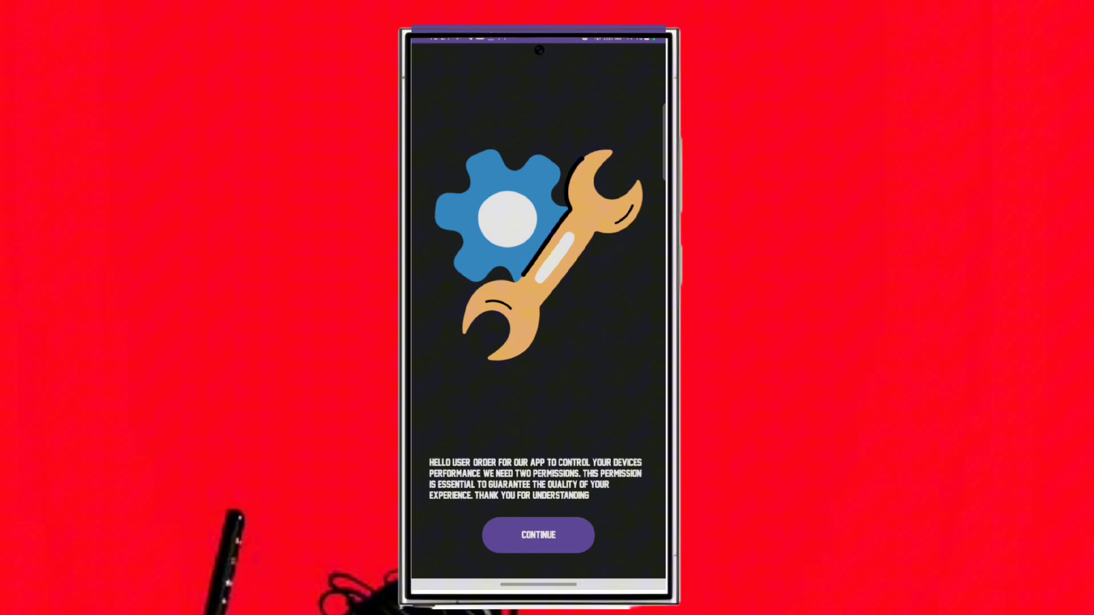
{"action": "left_click", "coordinate": [538, 535]}
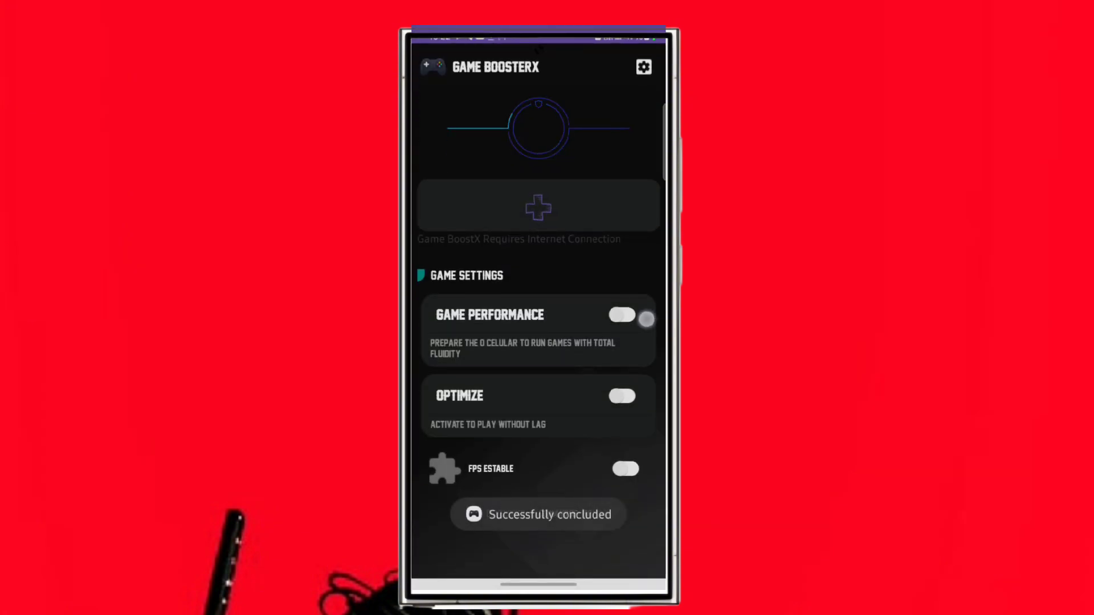
Step: Switch on Game Performance and FPS Estable, then bring up the game selection list
{"action": "left_click", "coordinate": [624, 315]}
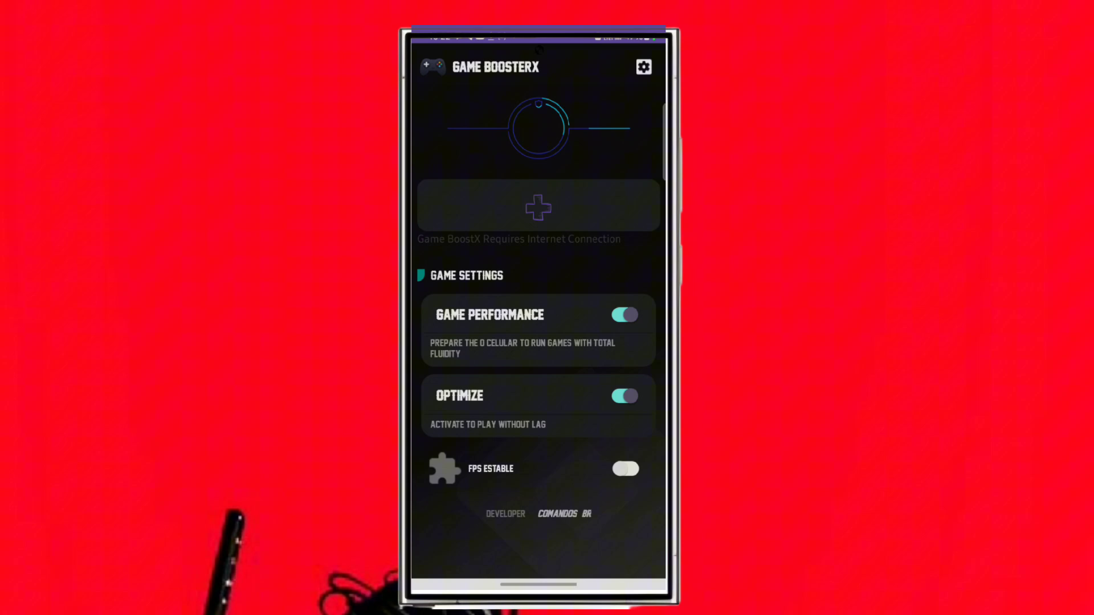
{"action": "left_click", "coordinate": [625, 469]}
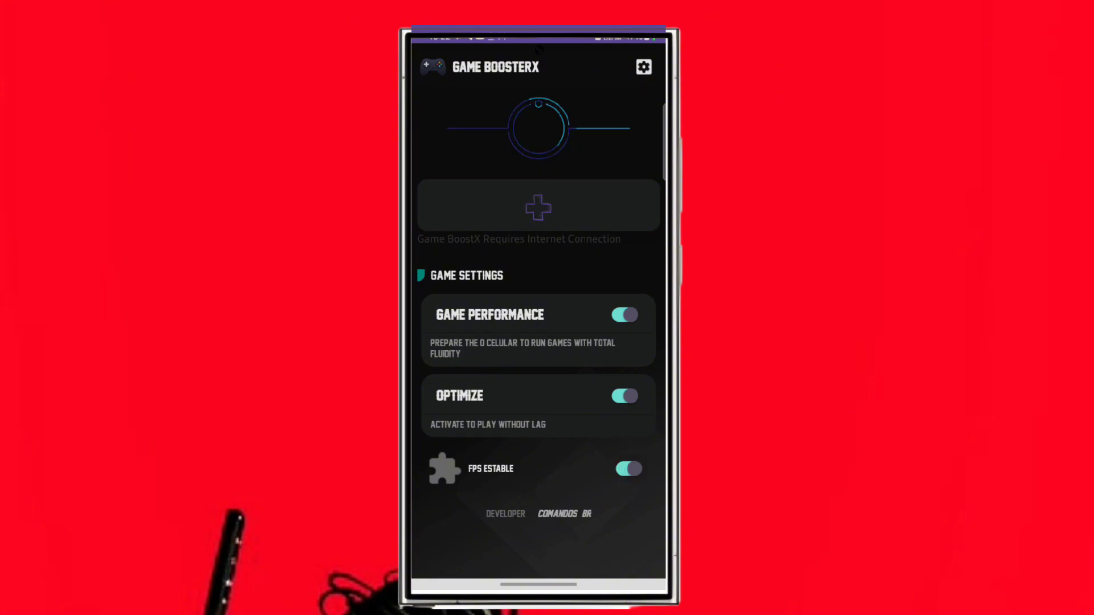
{"action": "left_click", "coordinate": [538, 207]}
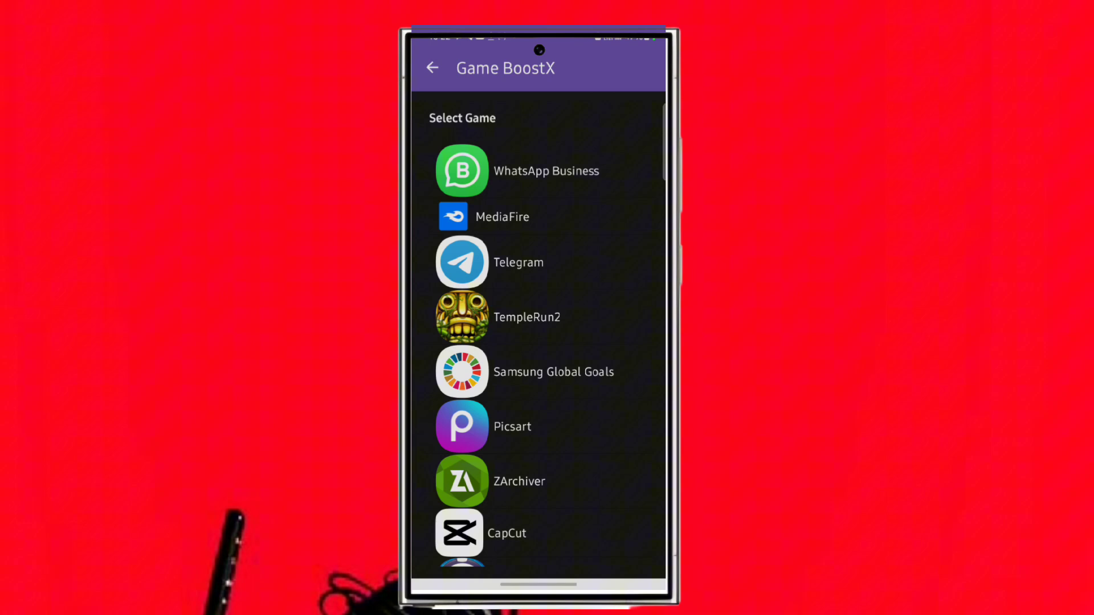
Step: Add a game from the Select Game list and view the settings page
{"action": "scroll", "scroll_direction": "down", "scroll_amount": 3}
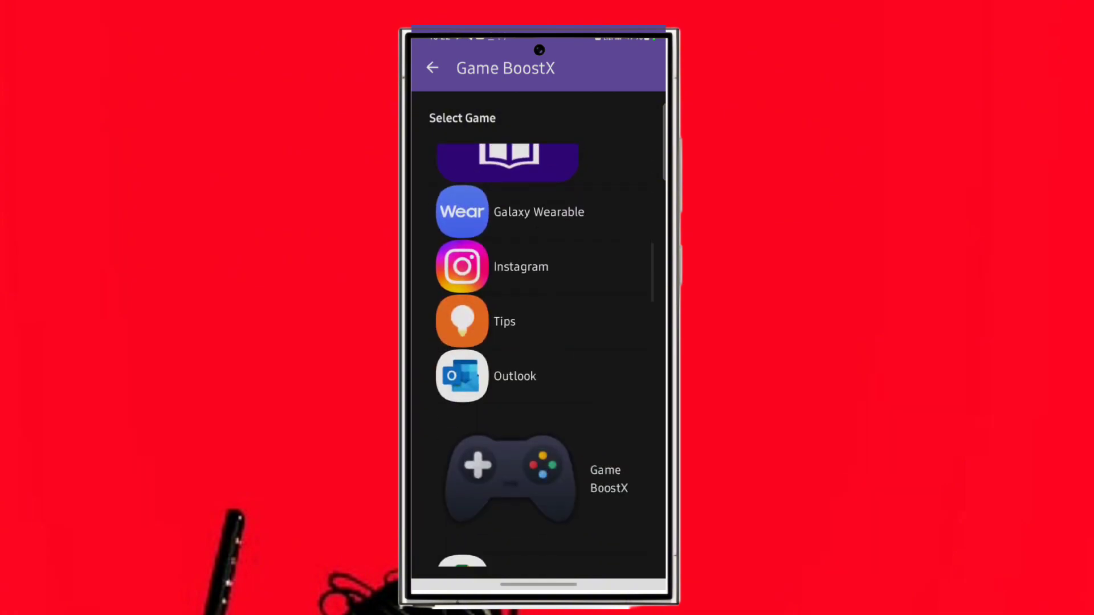
{"action": "scroll", "scroll_direction": "down", "scroll_amount": 3}
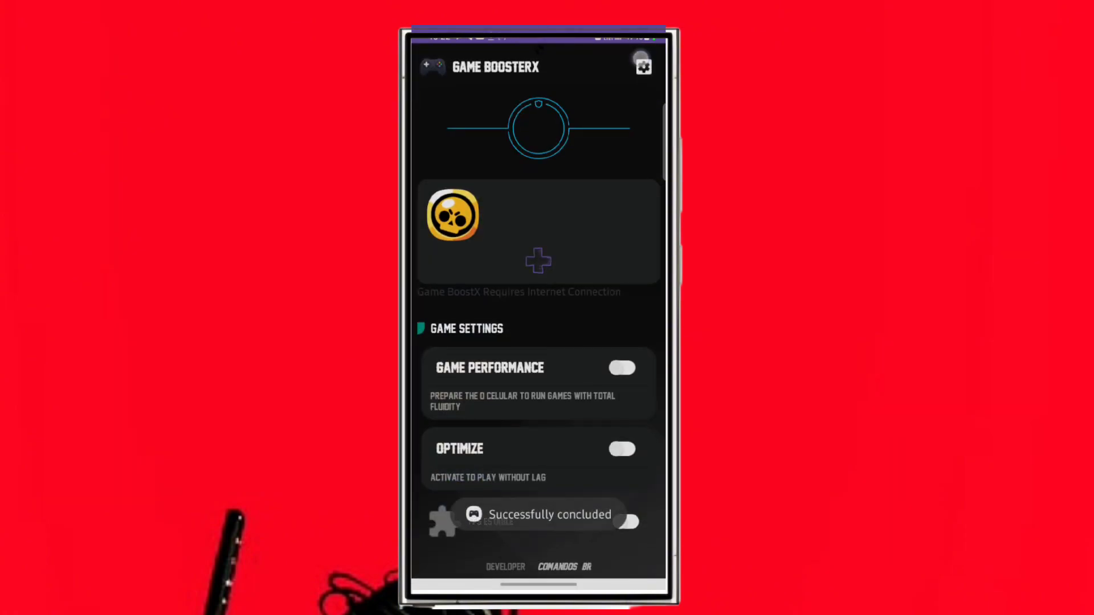
{"action": "left_click", "coordinate": [643, 64]}
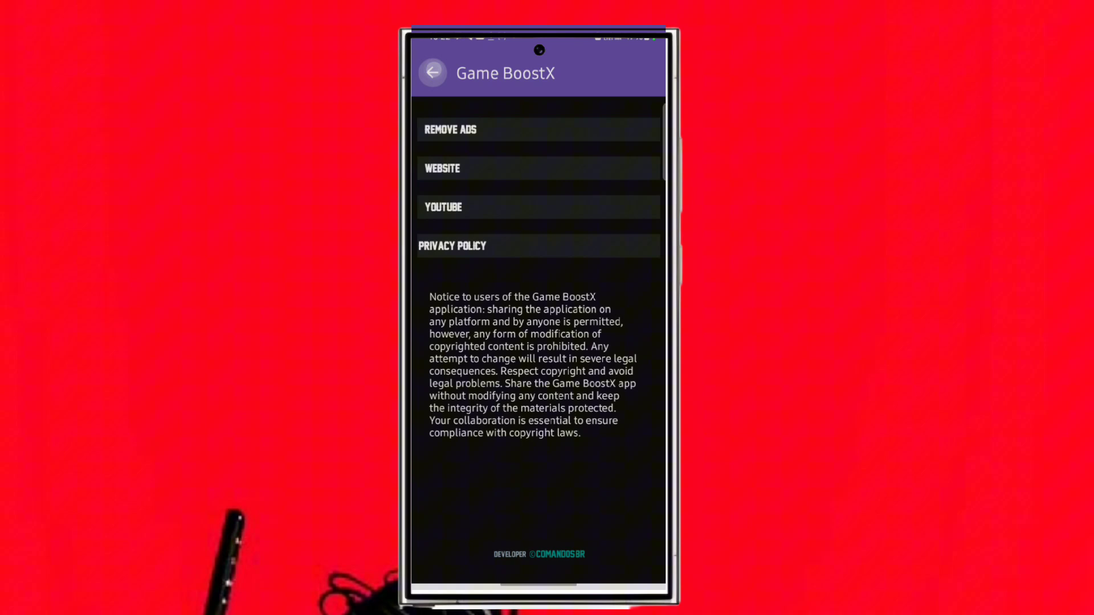
Step: Return to the dashboard and switch FPS Estable back on
{"action": "left_click", "coordinate": [433, 72]}
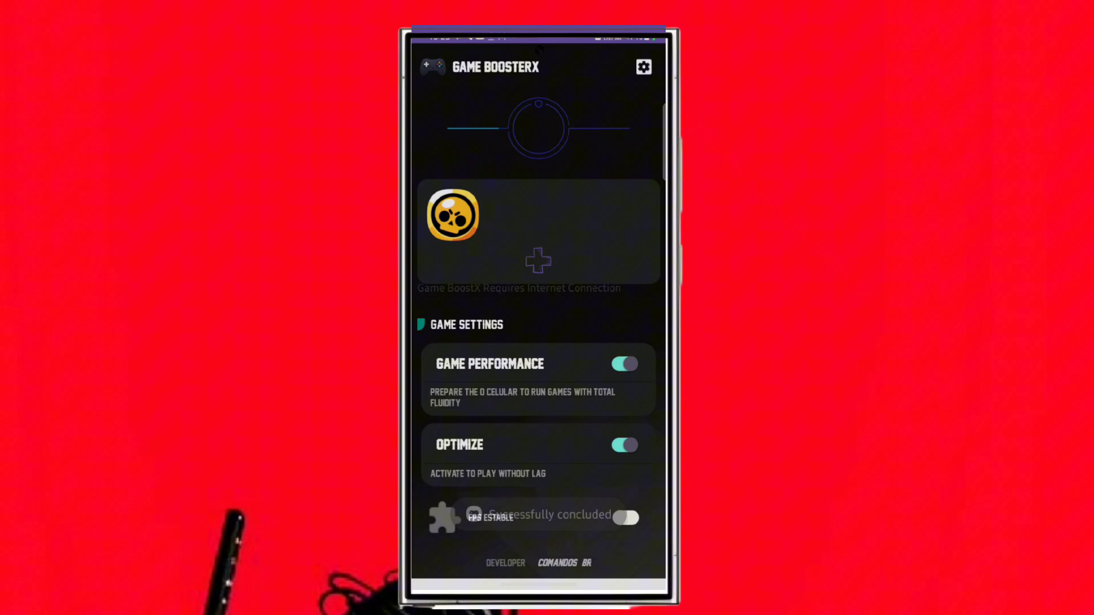
{"action": "left_click", "coordinate": [626, 518]}
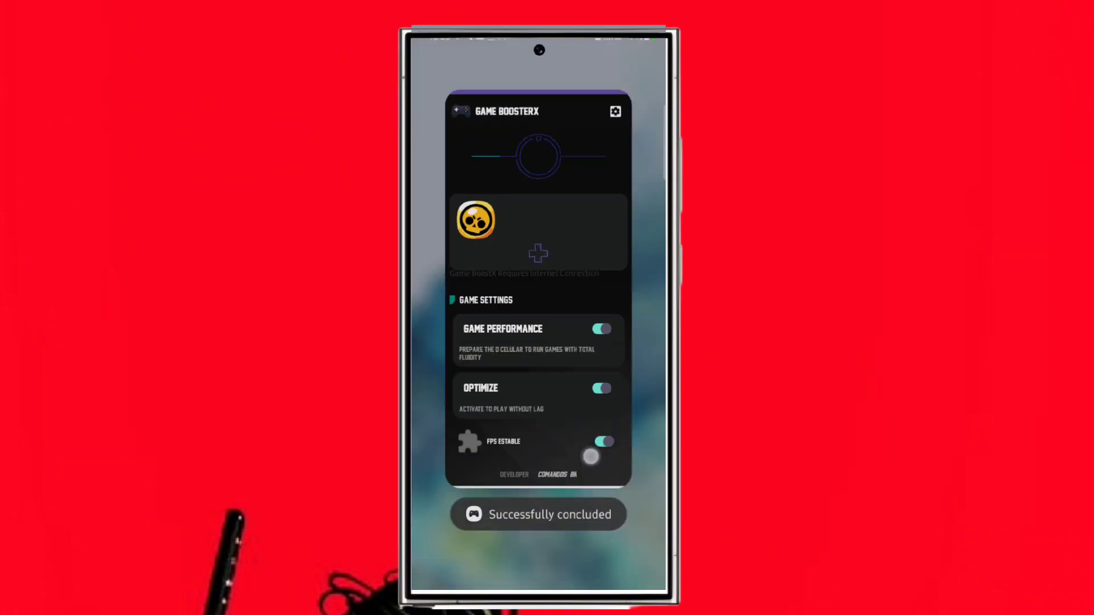